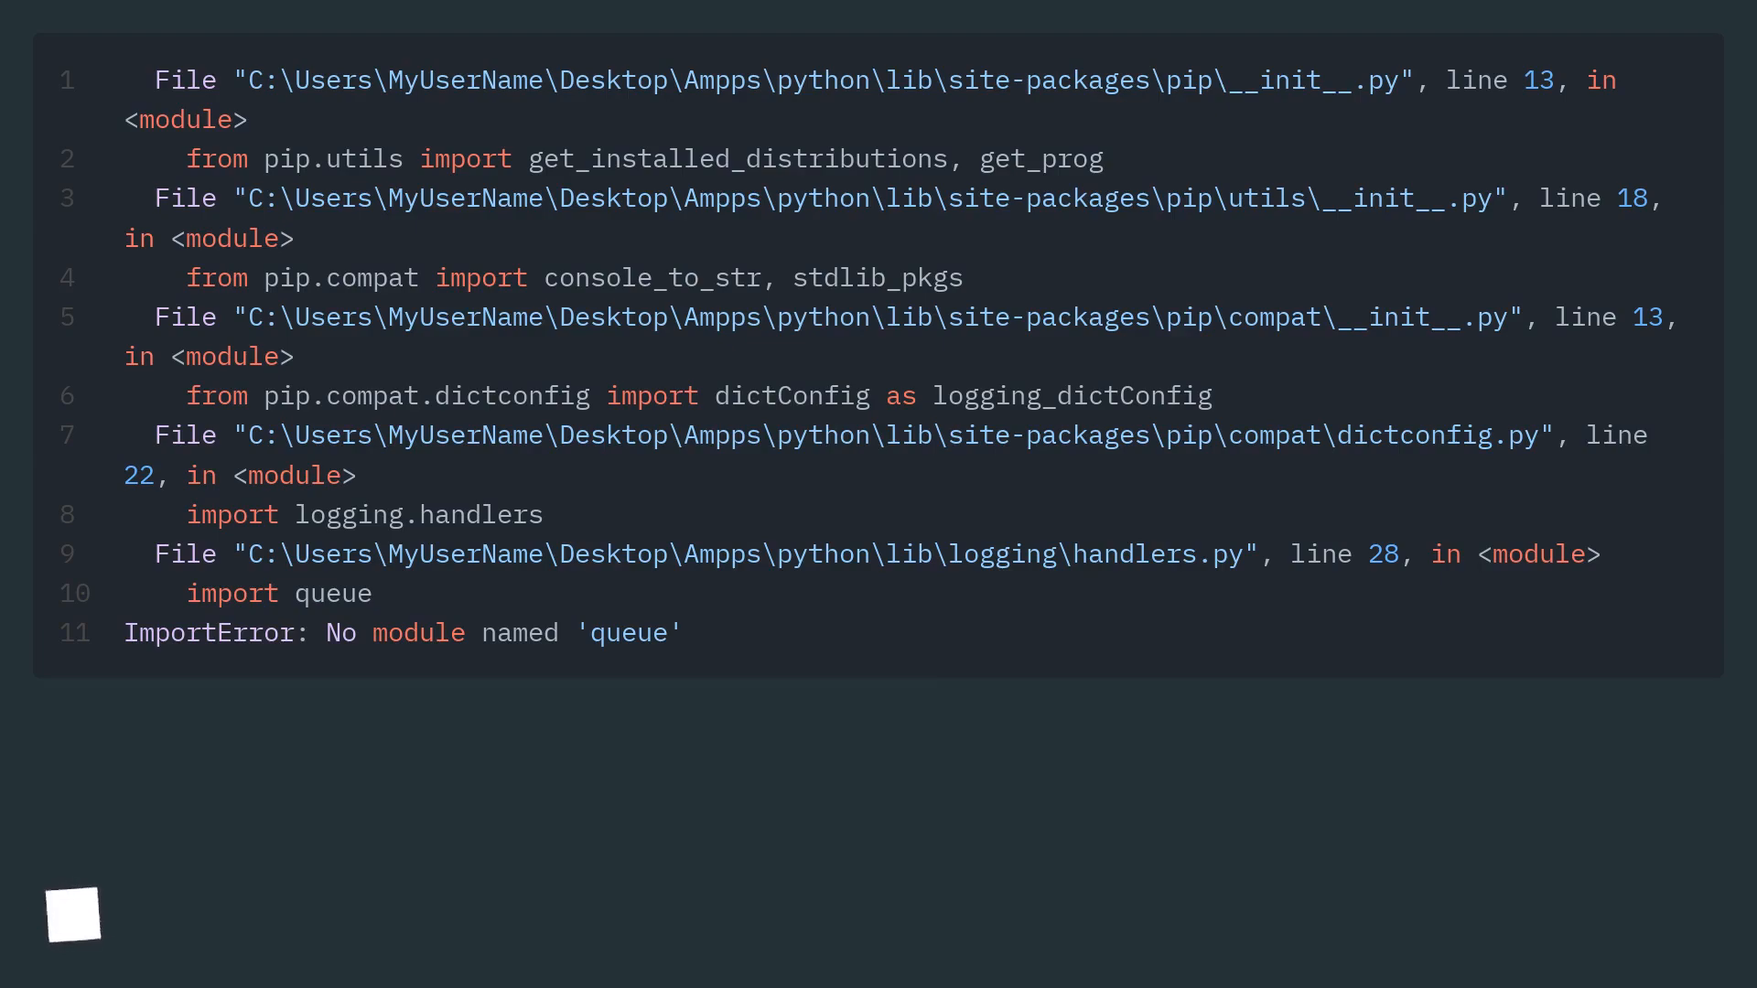
{"action": "left_click", "coordinate": [1663, 886]}
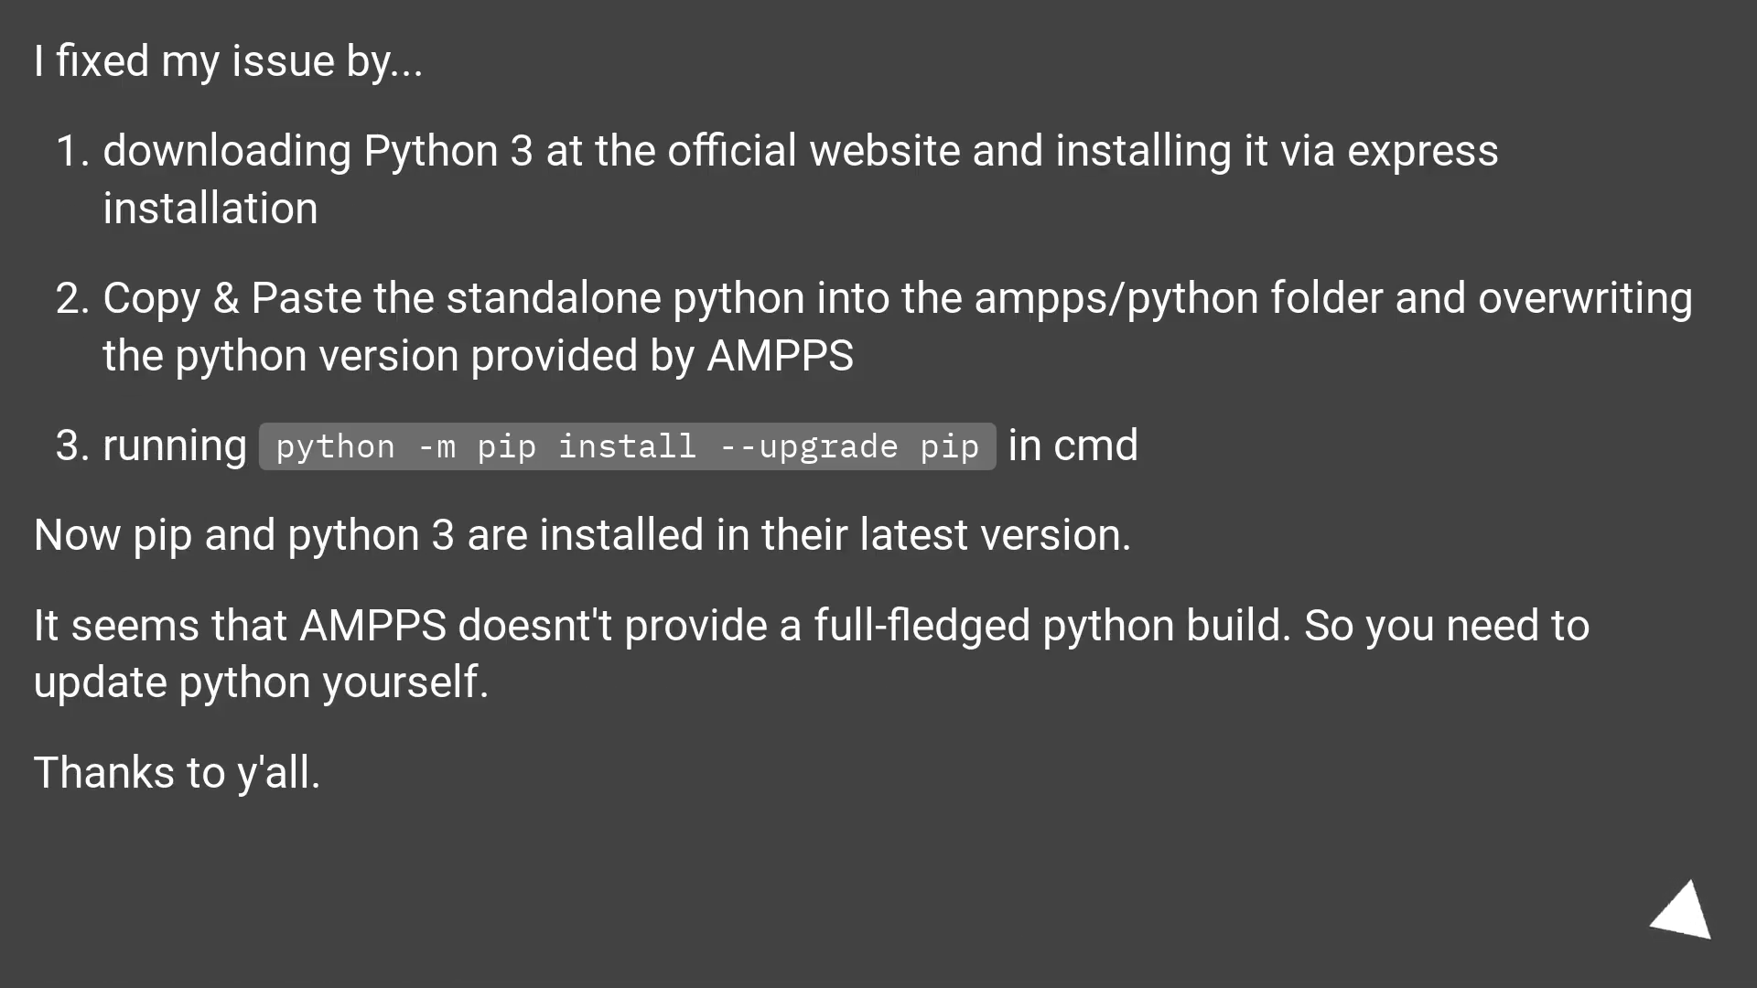
{"action": "left_click", "coordinate": [1685, 921]}
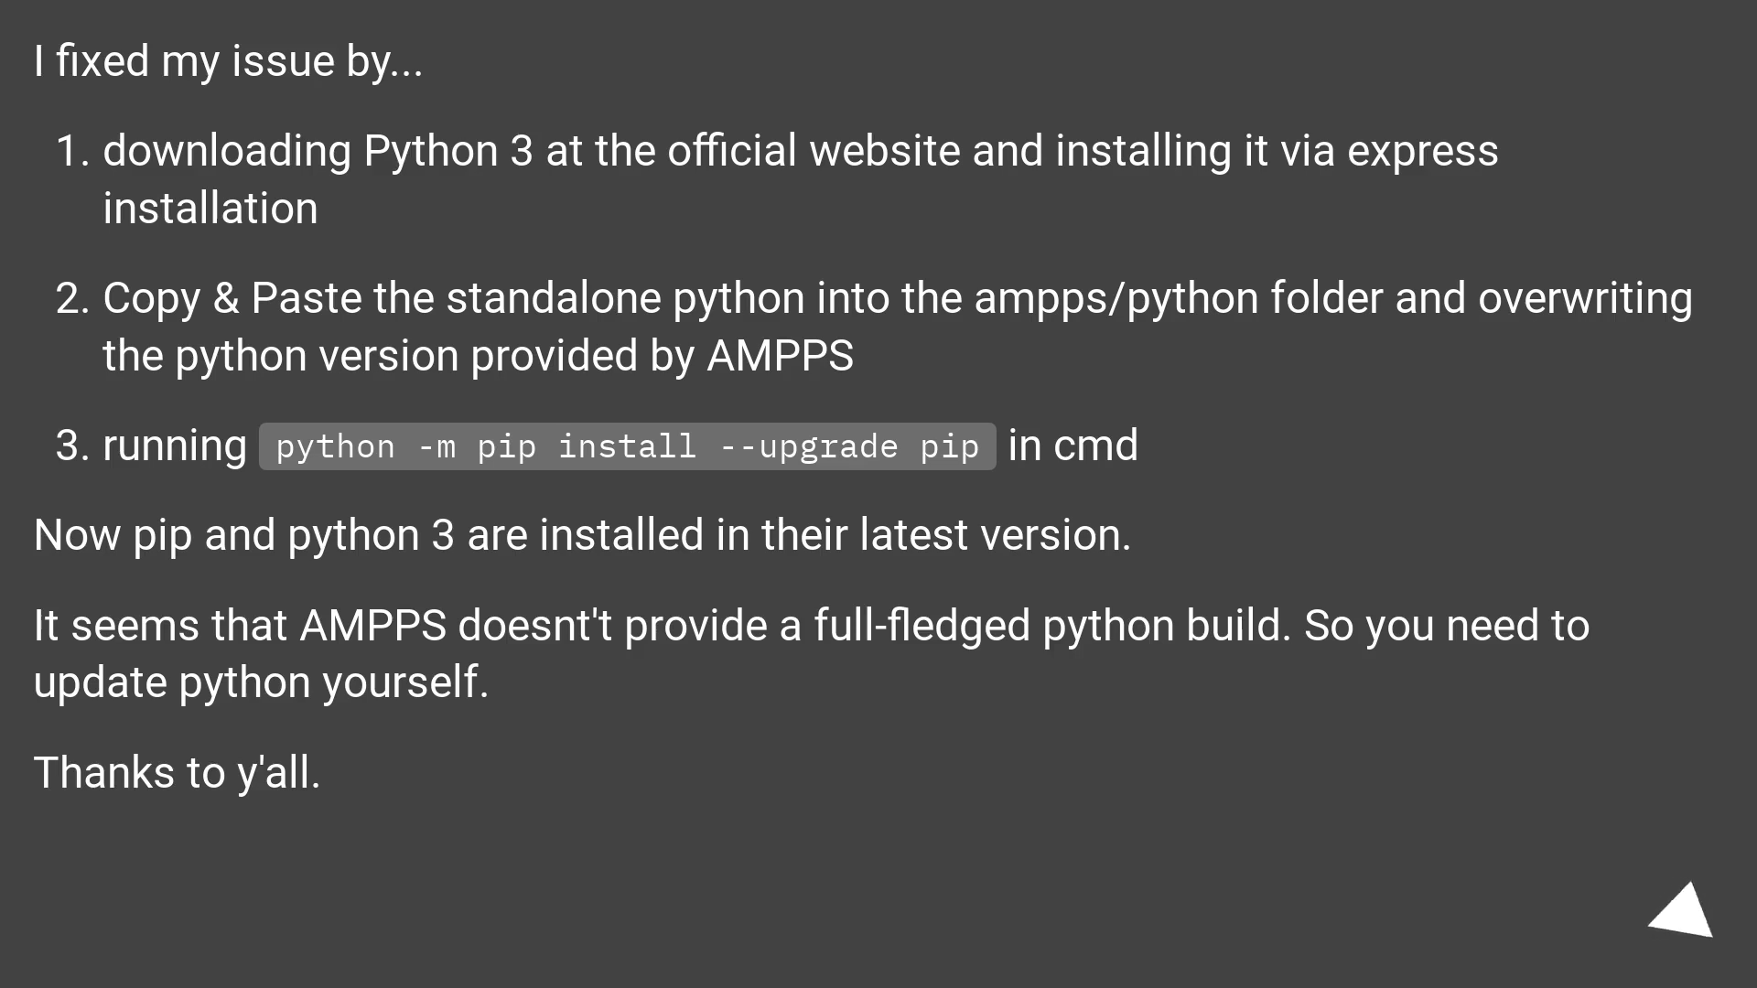
{"action": "left_click", "coordinate": [1675, 923]}
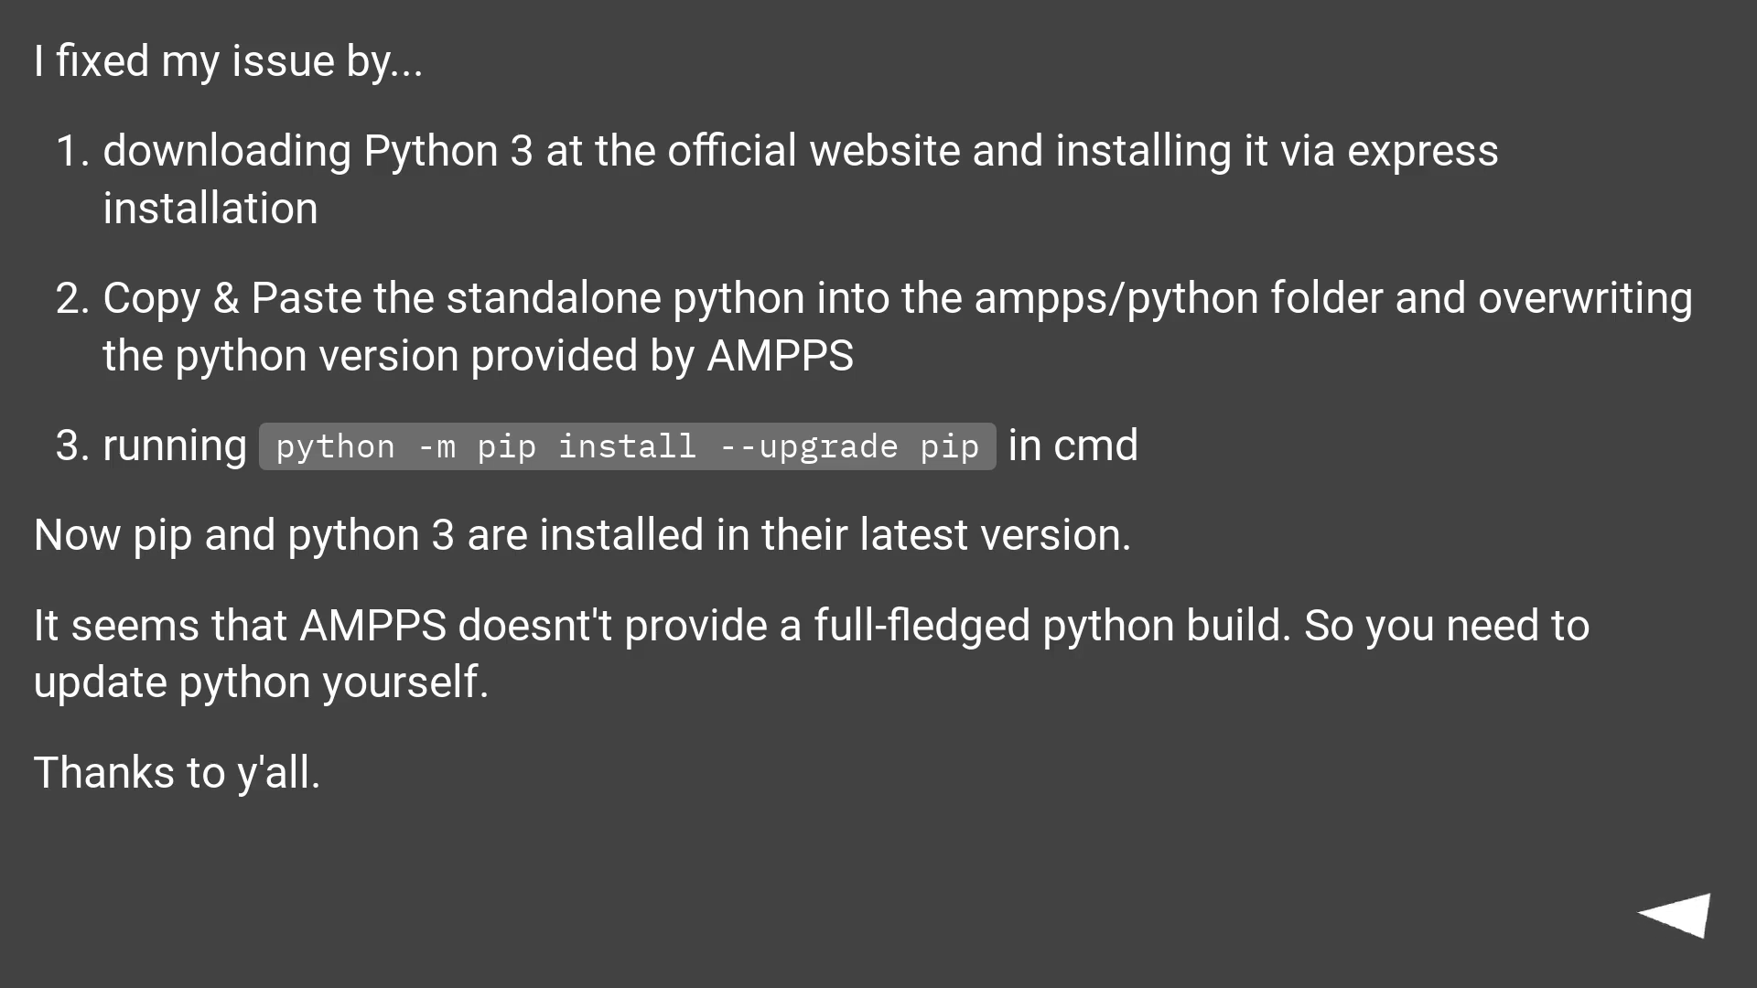
{"action": "left_click", "coordinate": [1695, 939]}
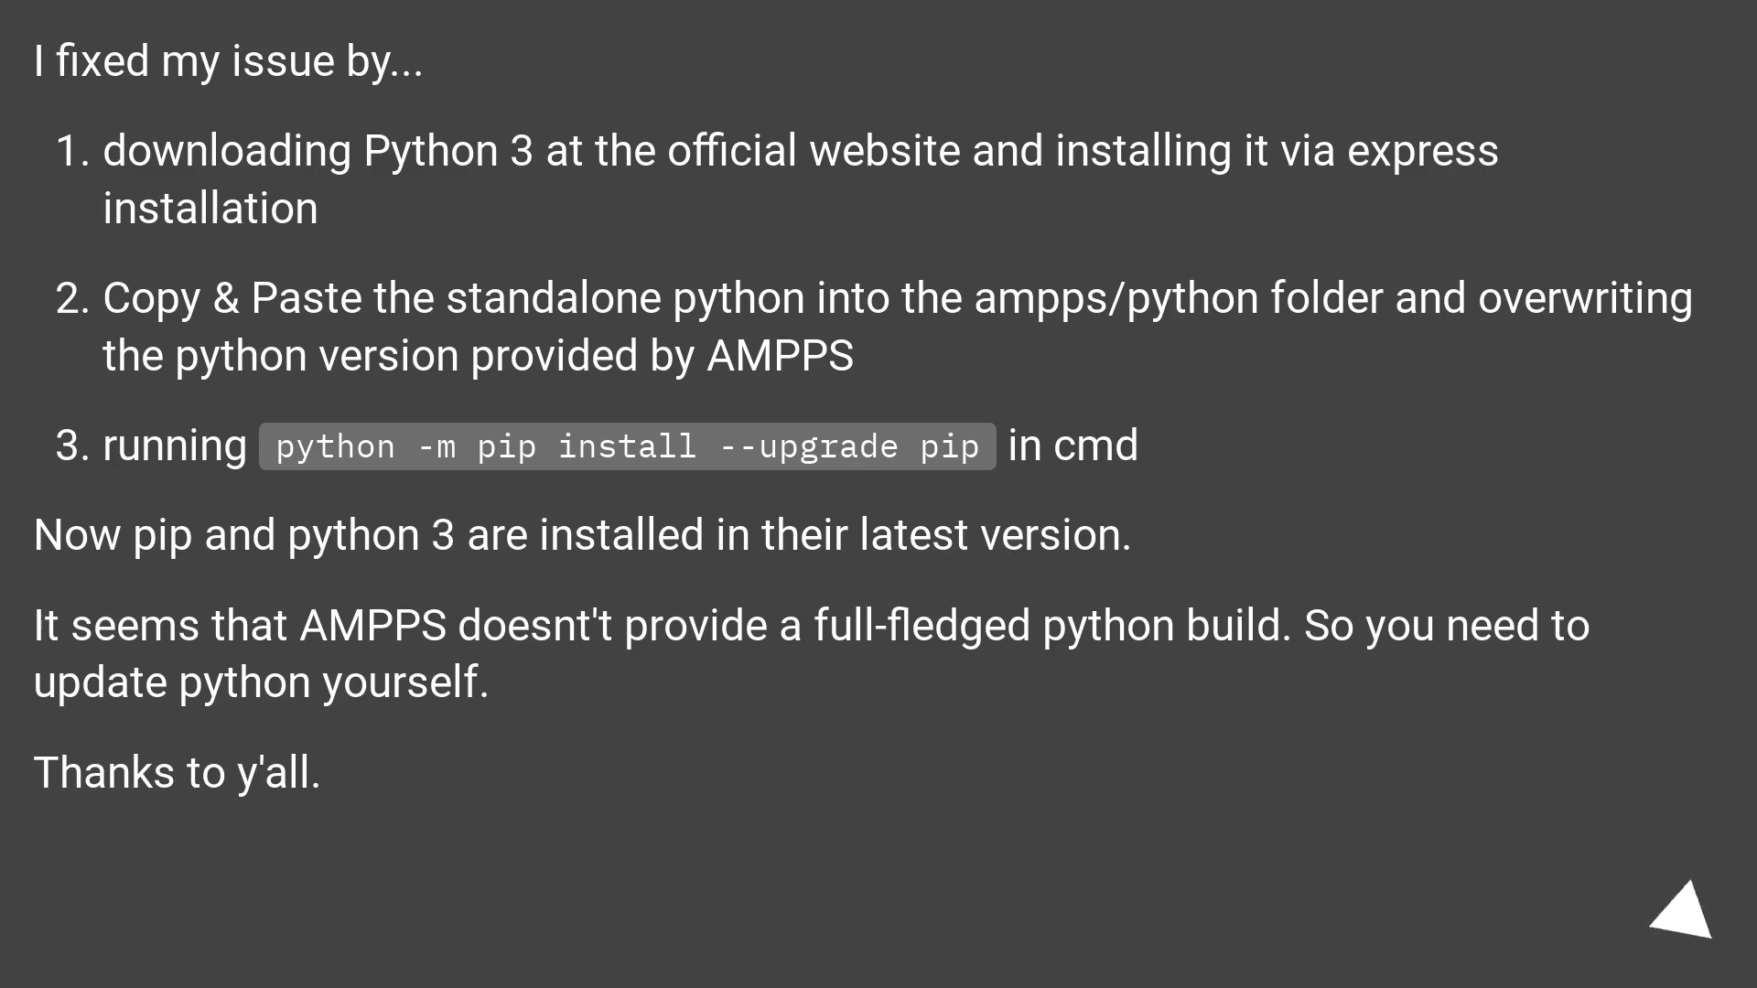
{"action": "left_click", "coordinate": [1680, 921]}
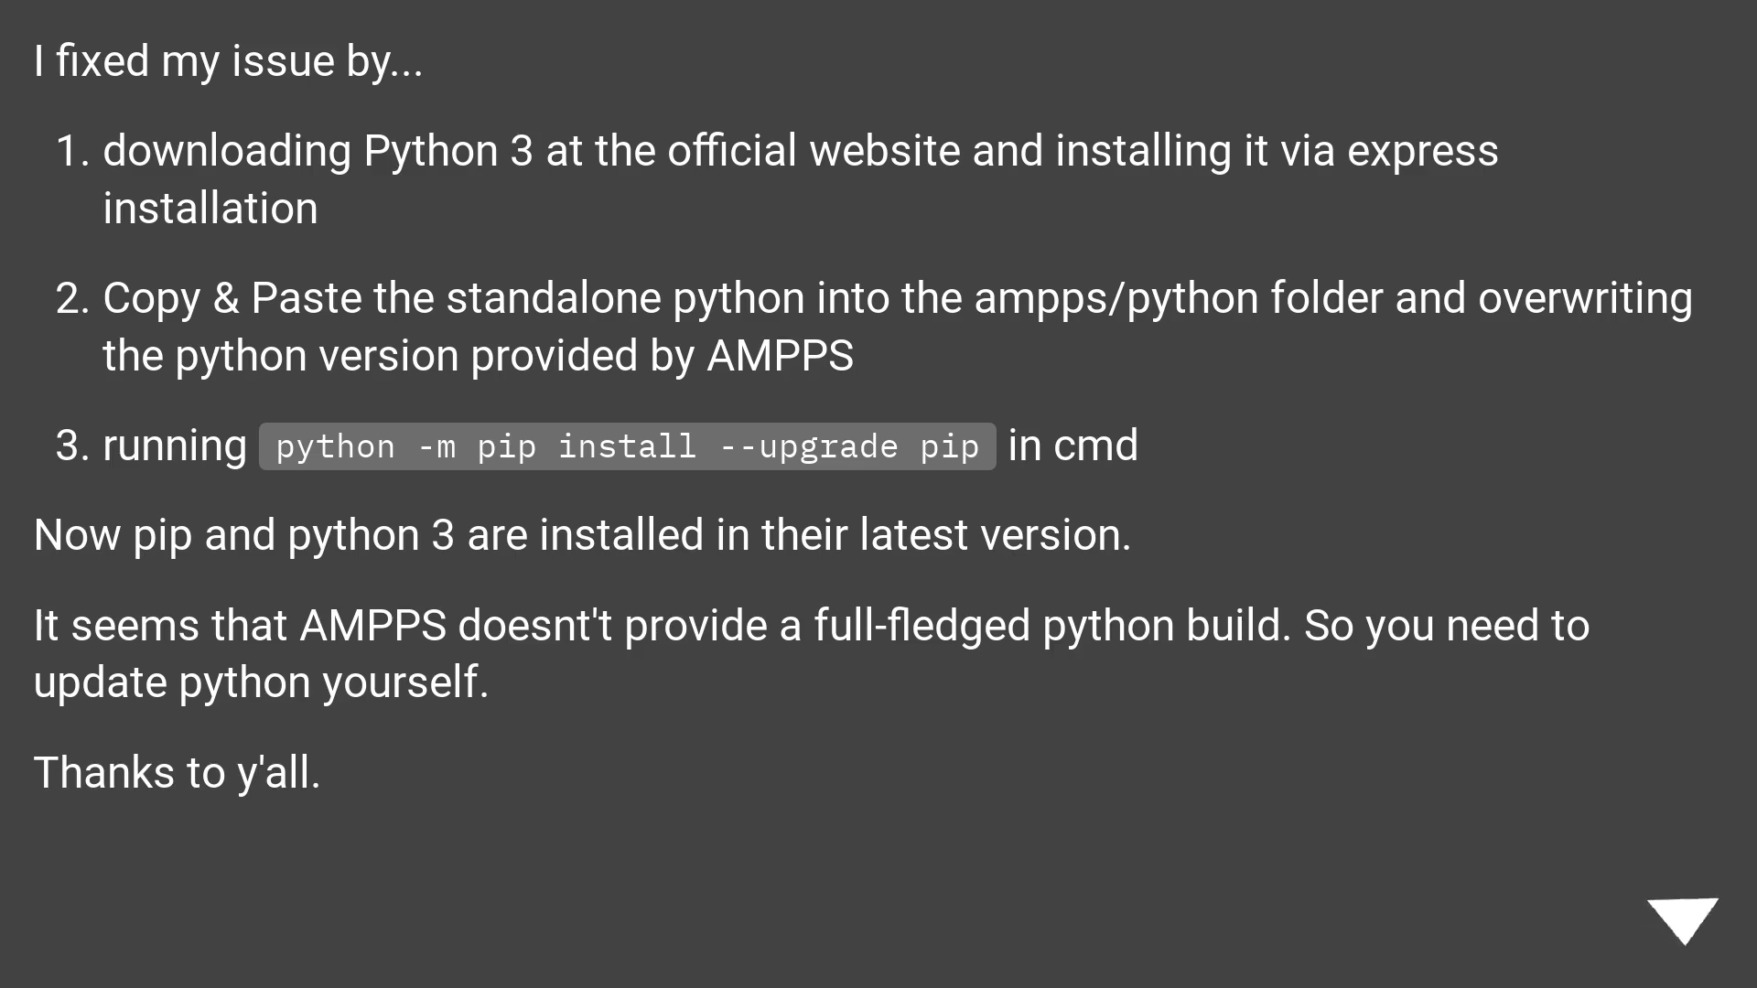
{"action": "left_click", "coordinate": [1684, 921]}
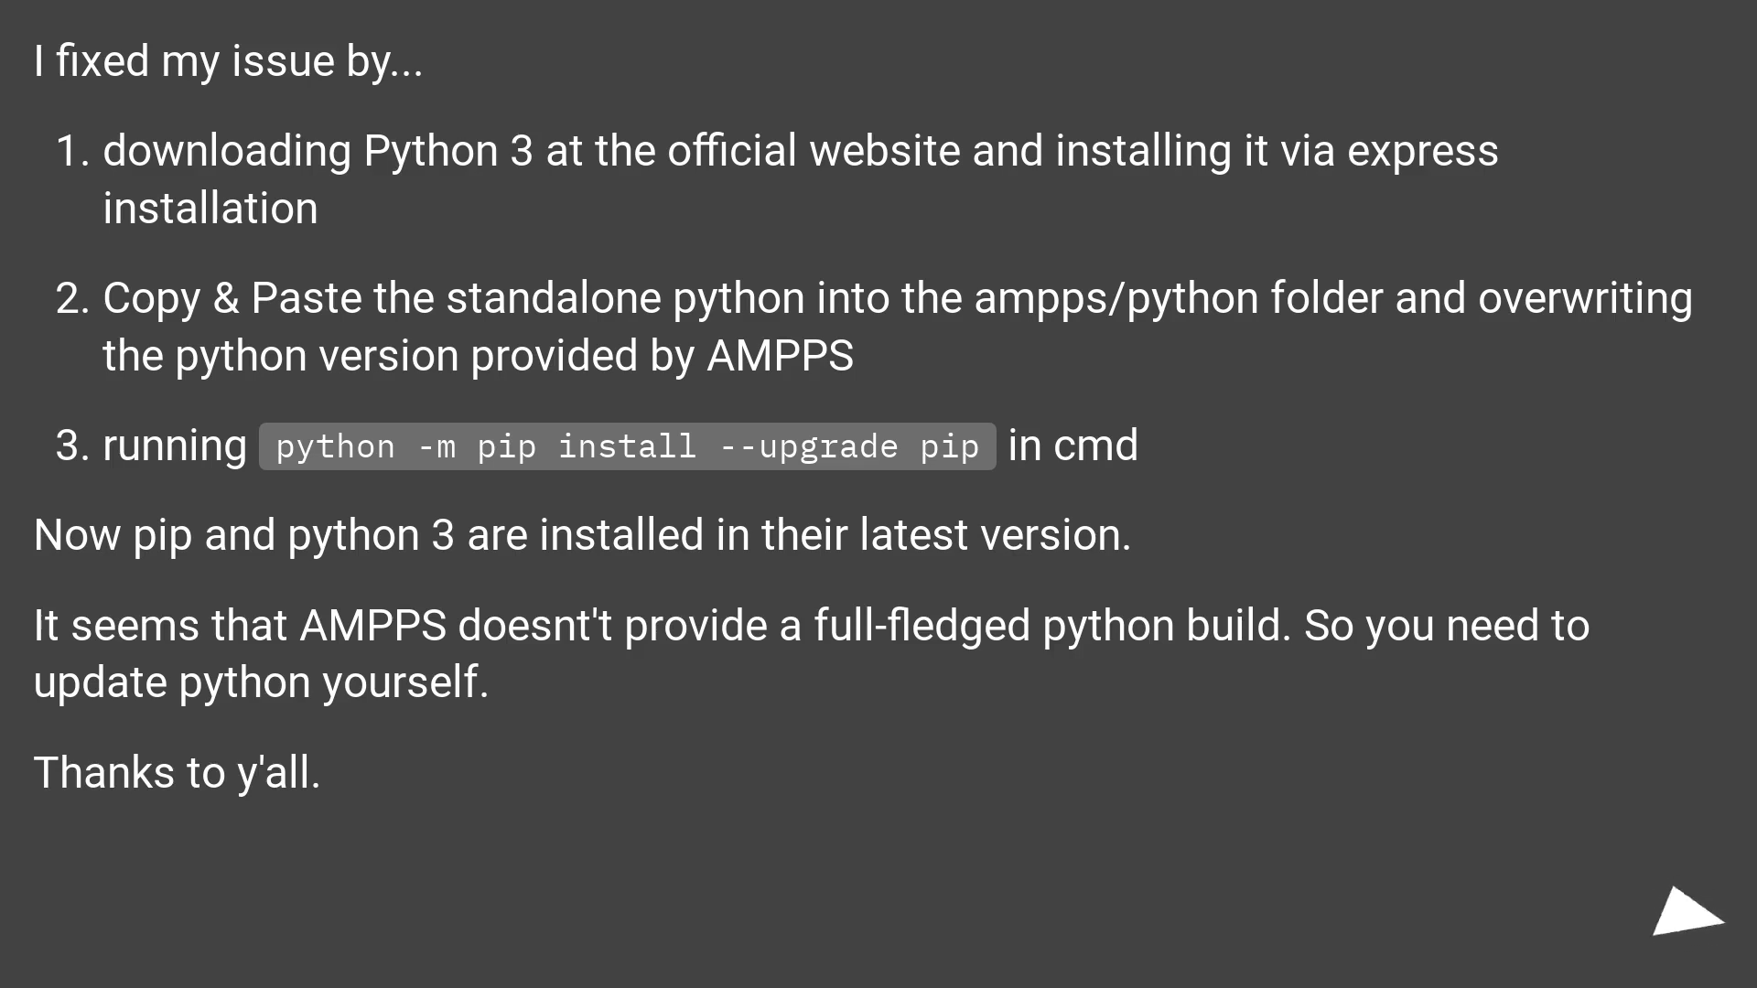
{"action": "left_click", "coordinate": [1684, 925]}
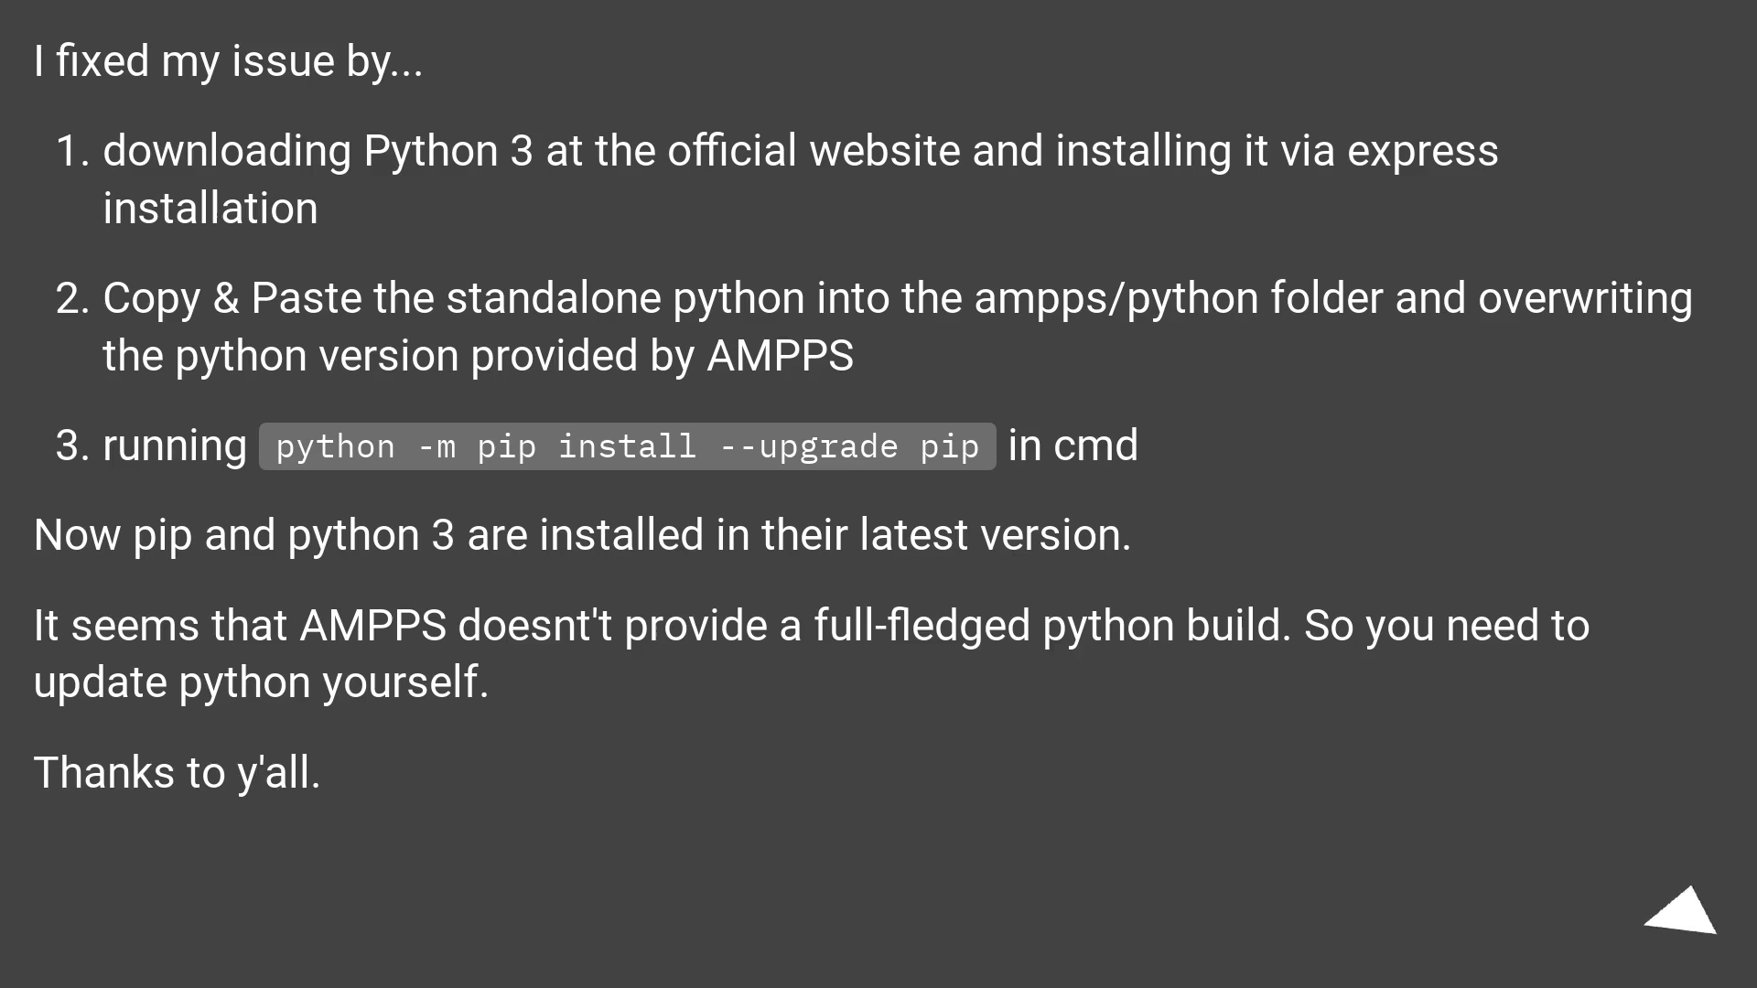
{"action": "left_click", "coordinate": [1678, 927]}
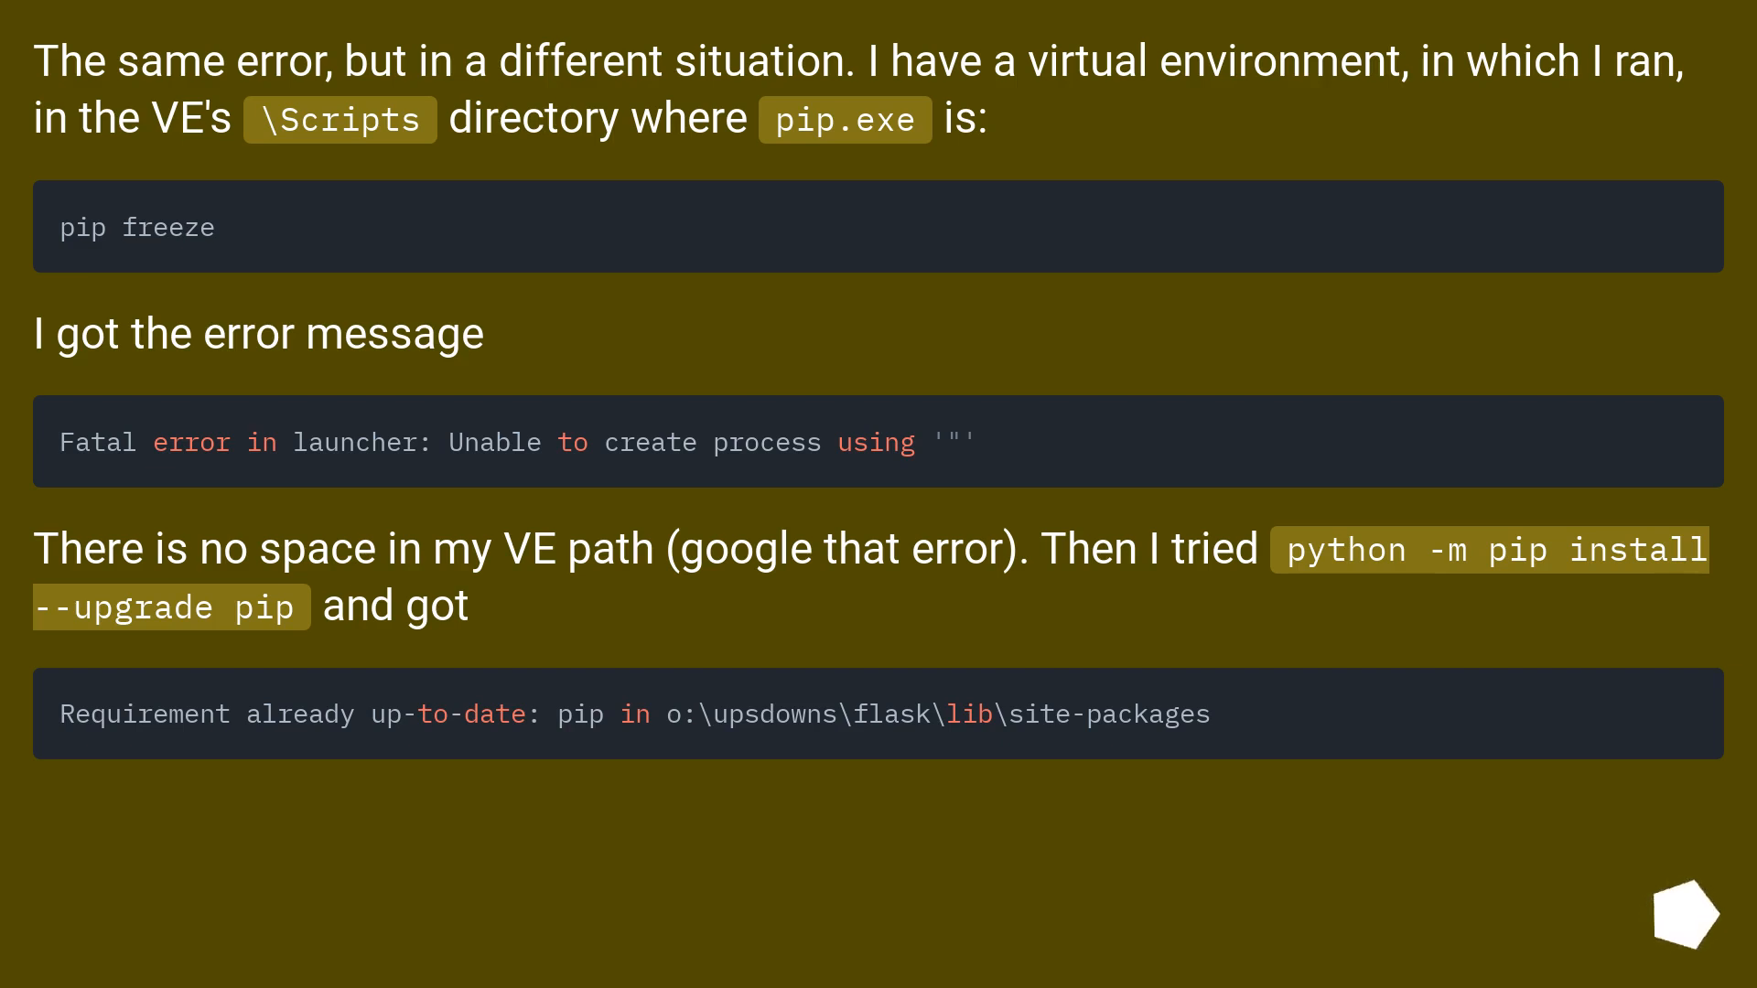
{"action": "scroll", "scroll_direction": "down", "scroll_amount": 3}
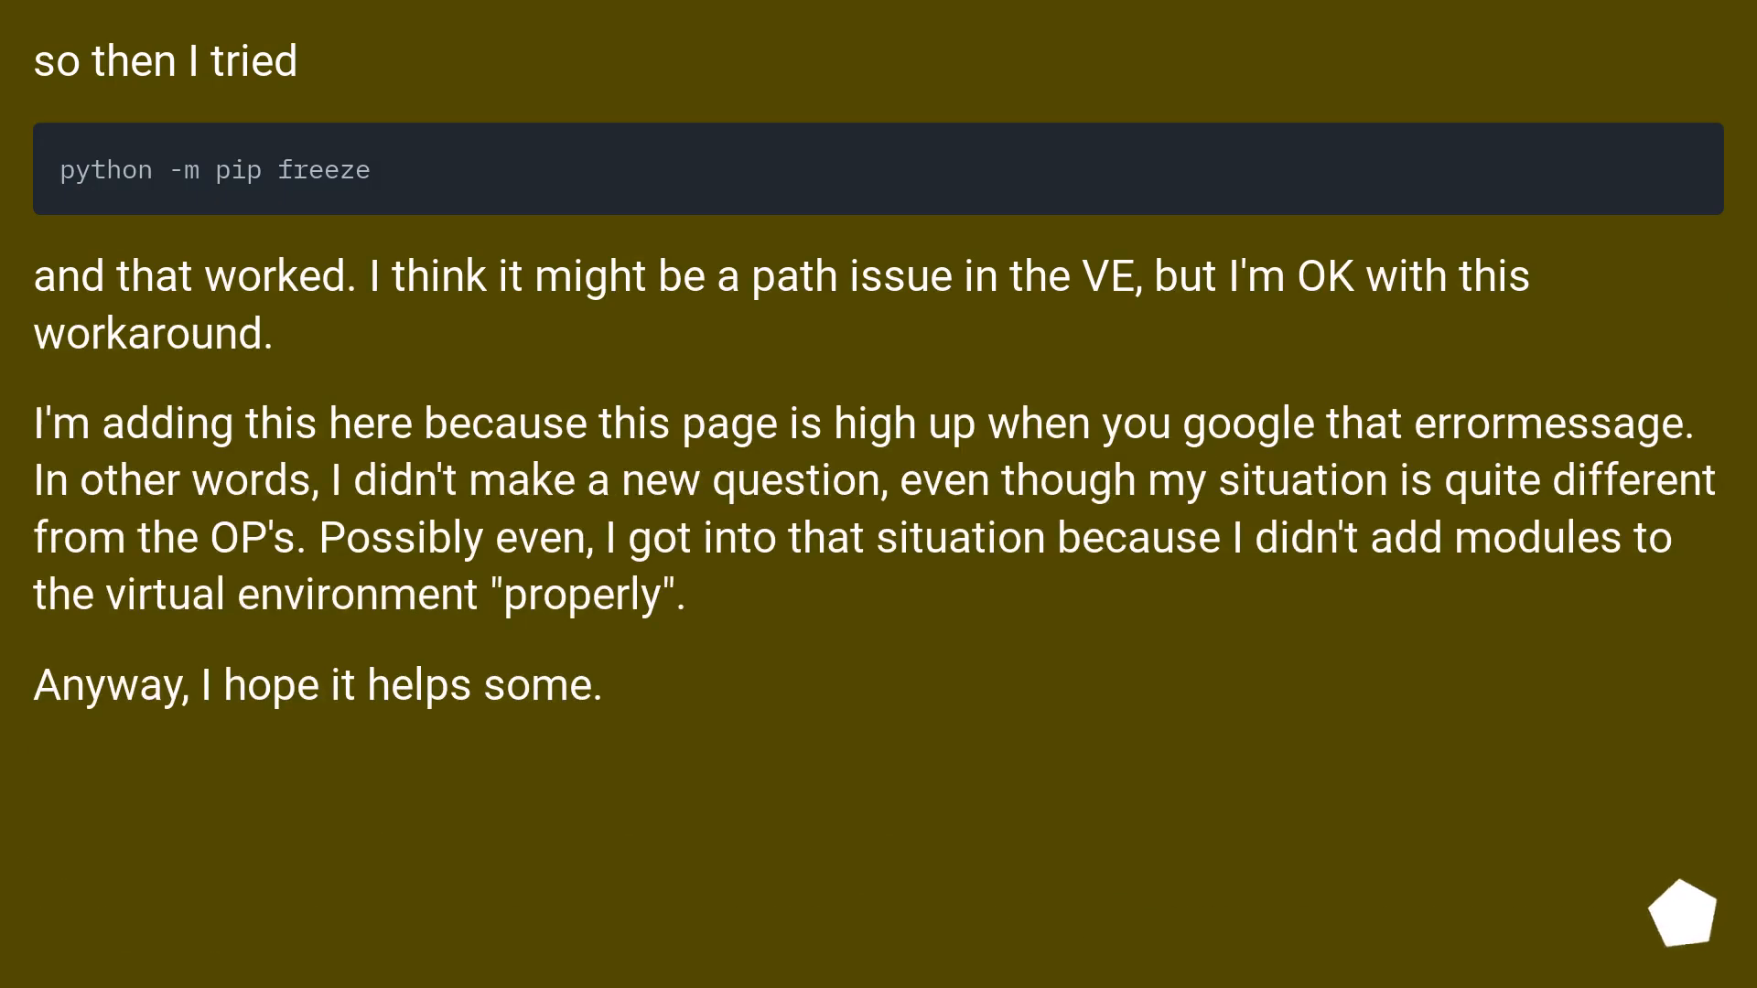